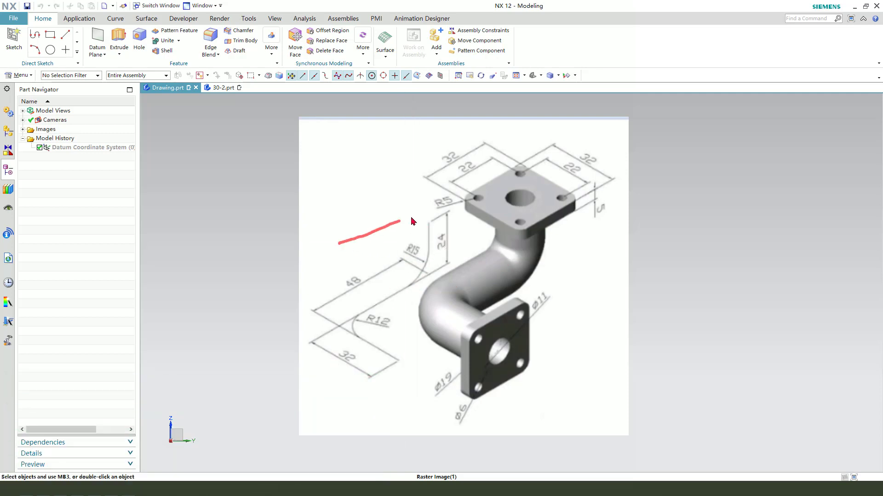
Bring the empty 30-2.prt part, with only its datum coordinate system, to the front
drag(400, 222, 338, 251)
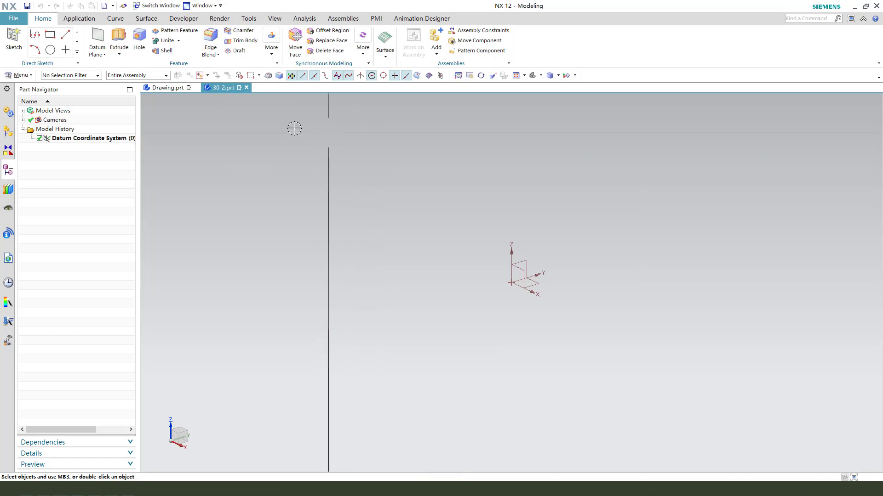
Sketch a 48 × 24 rectangle beside the datum origin
click(120, 37)
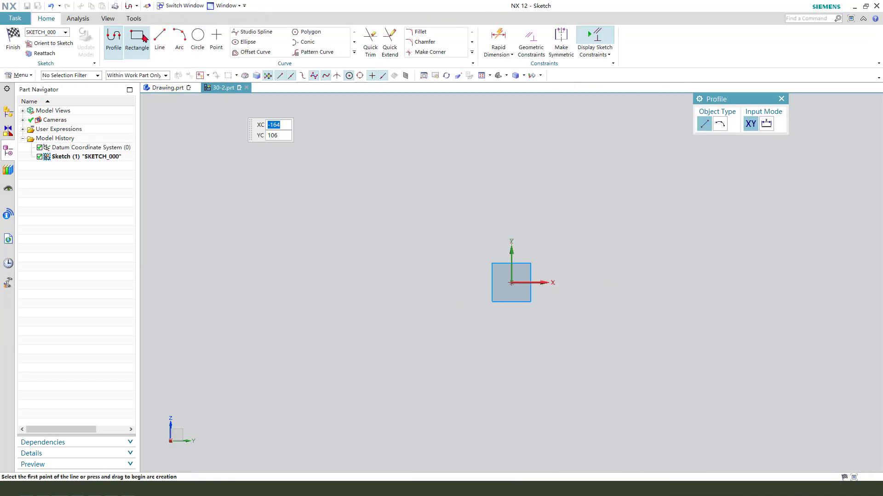
click(136, 41)
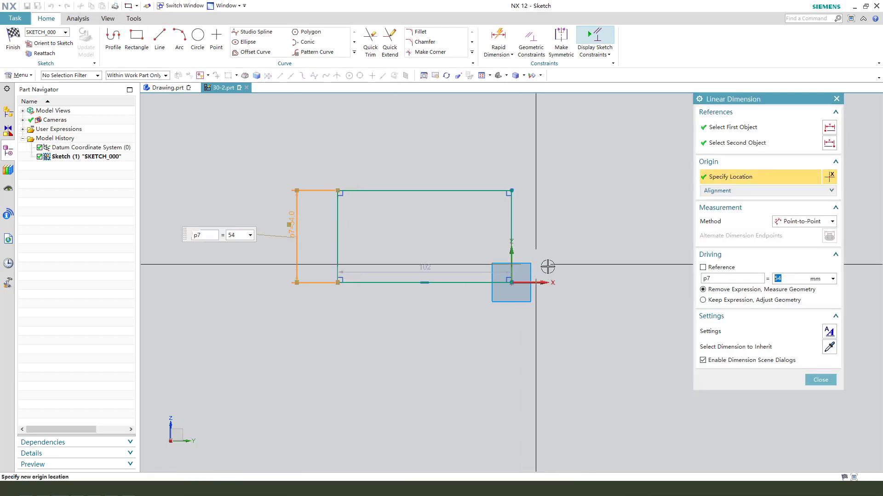
text(24)
text(4)
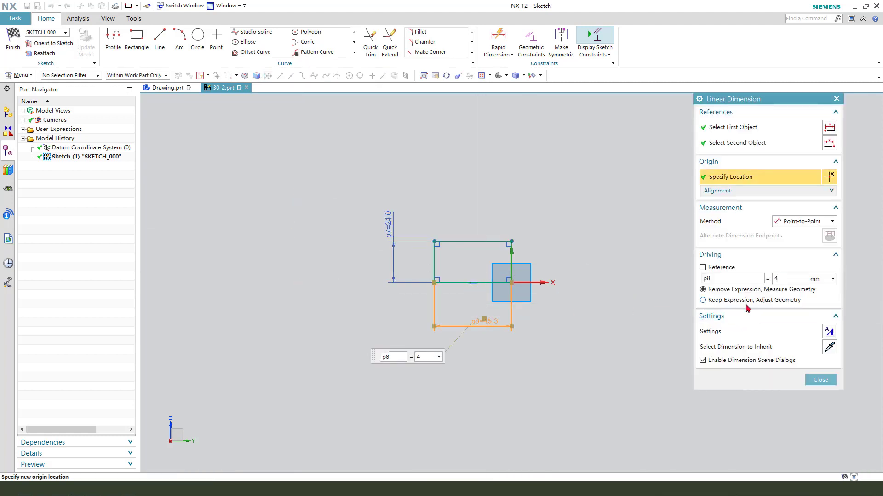
click(820, 379)
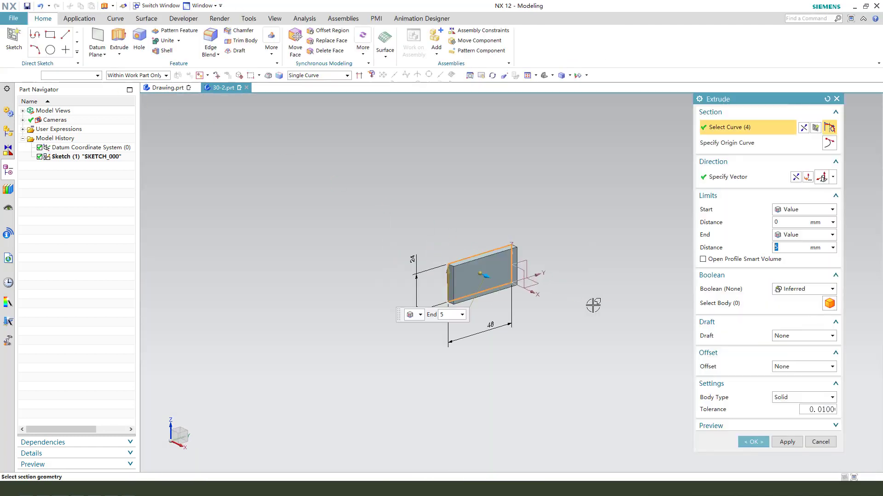
mouse_move(727, 266)
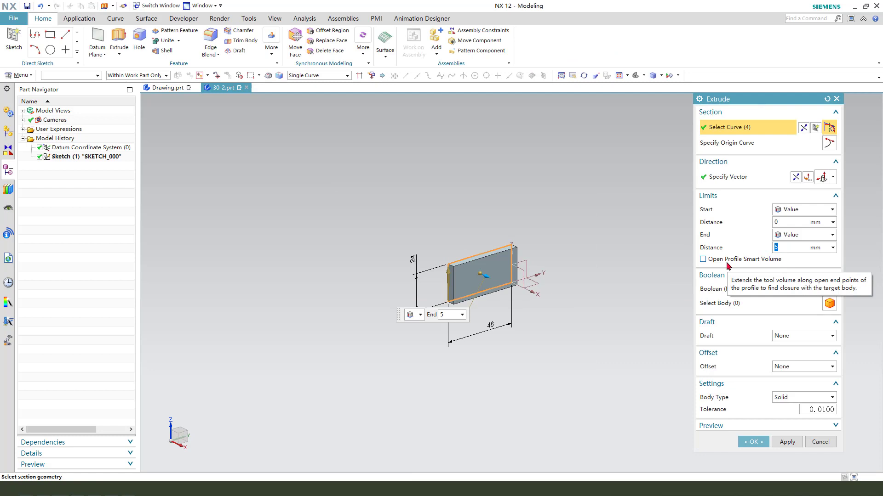
Extrude the rectangle sketch 32 mm into a solid block
text(32)
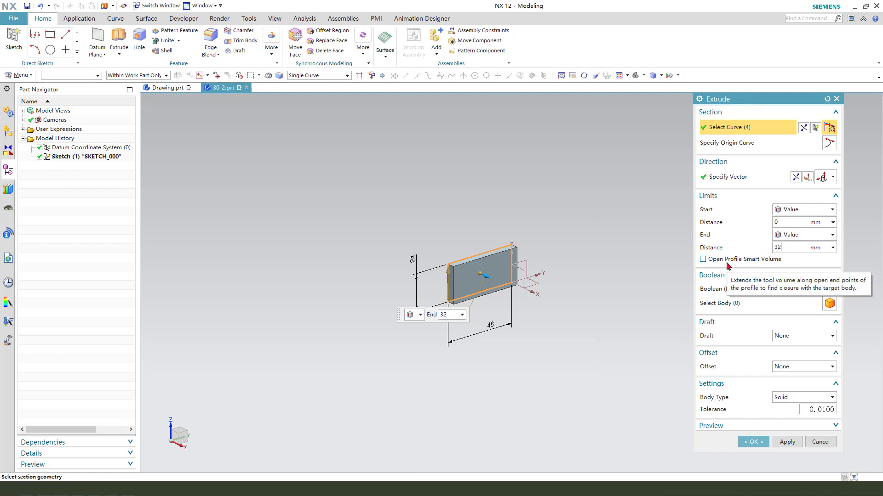
click(753, 441)
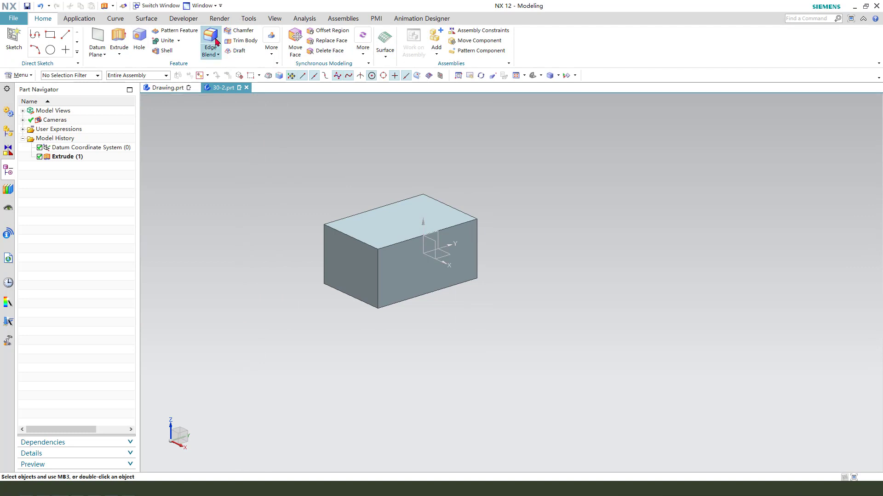
Round two diagonally opposite vertical block edges with separate Edge Blends, the second at radius 15
click(210, 39)
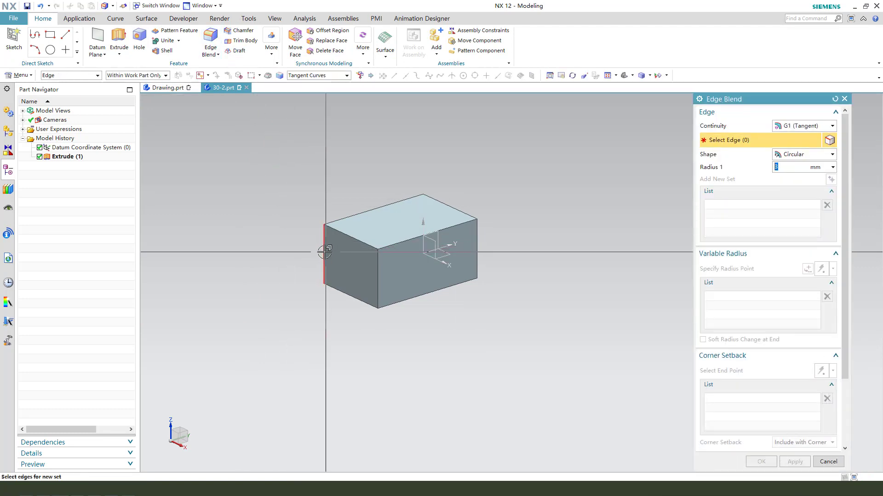
click(324, 255)
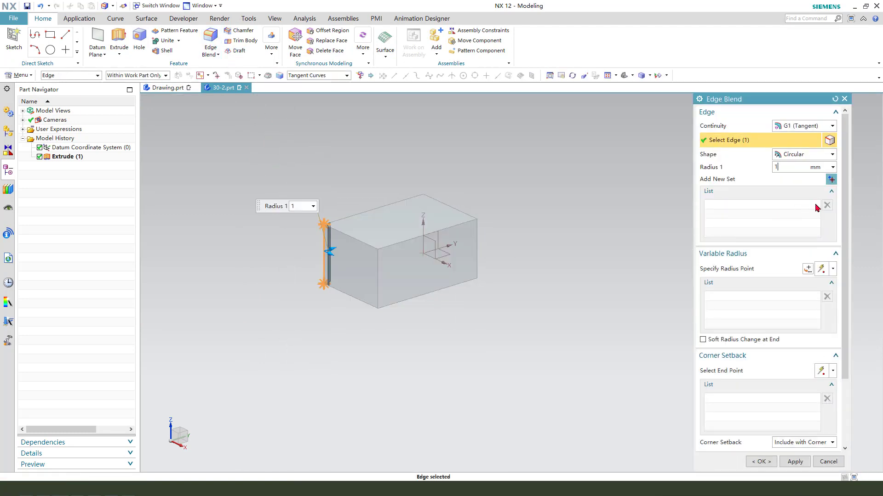
click(761, 461)
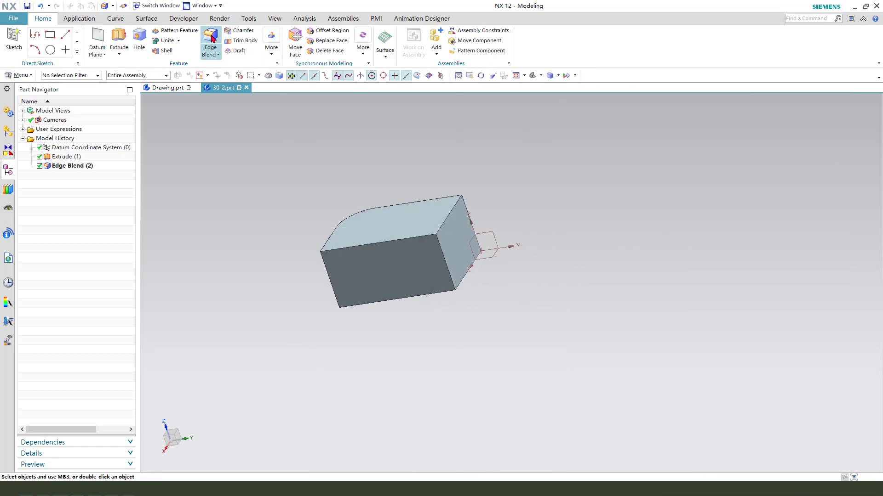
click(210, 38)
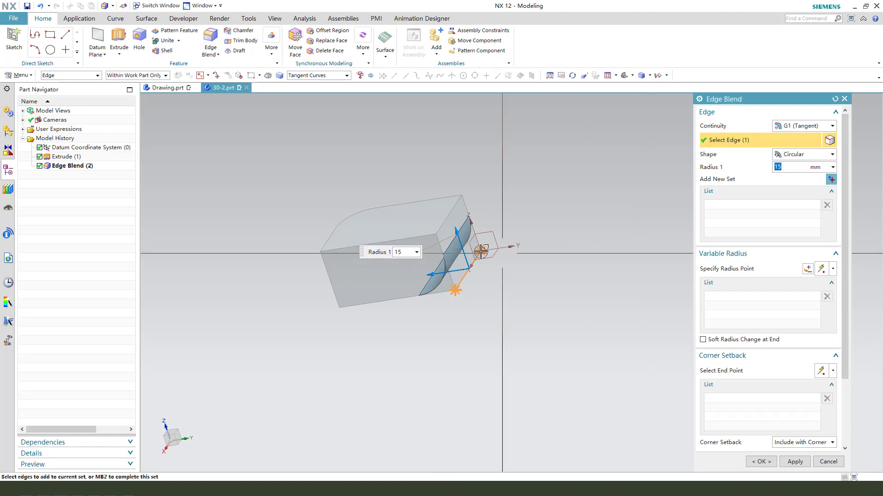
click(761, 462)
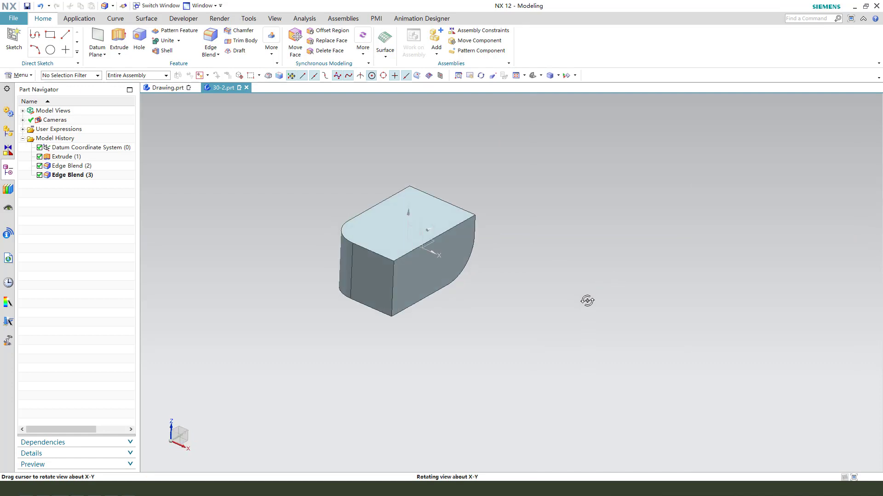
drag(587, 301, 572, 312)
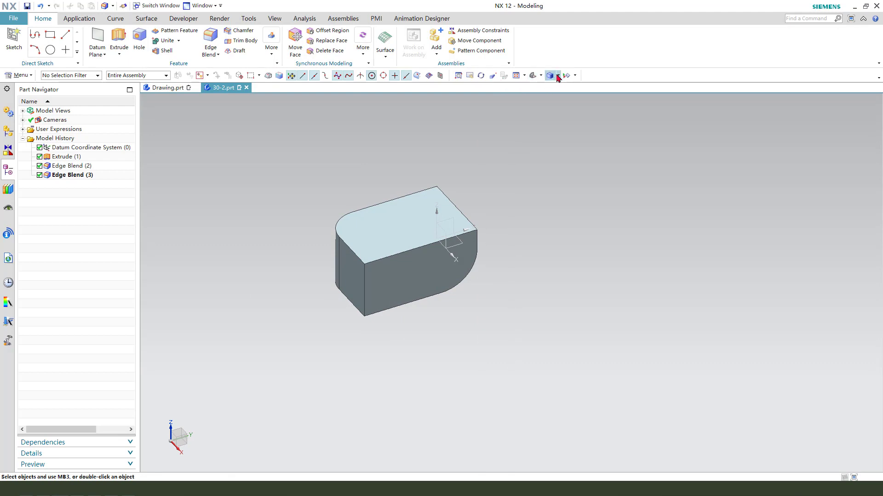
click(556, 75)
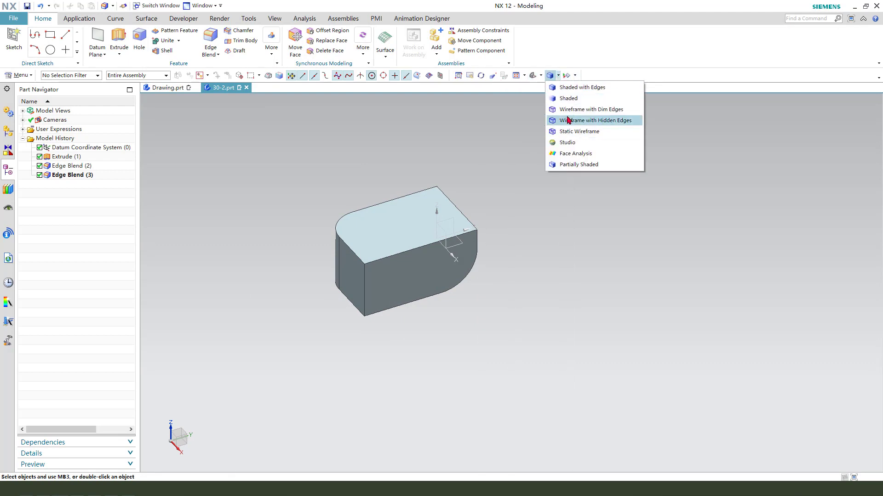
click(579, 131)
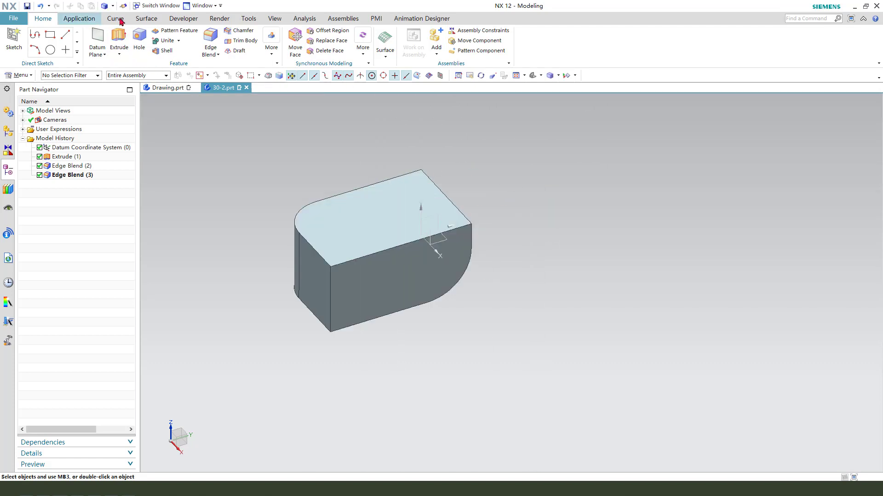
Sweep a separate 19 mm diameter tube along the block's curved edge chain, Boolean None
click(258, 42)
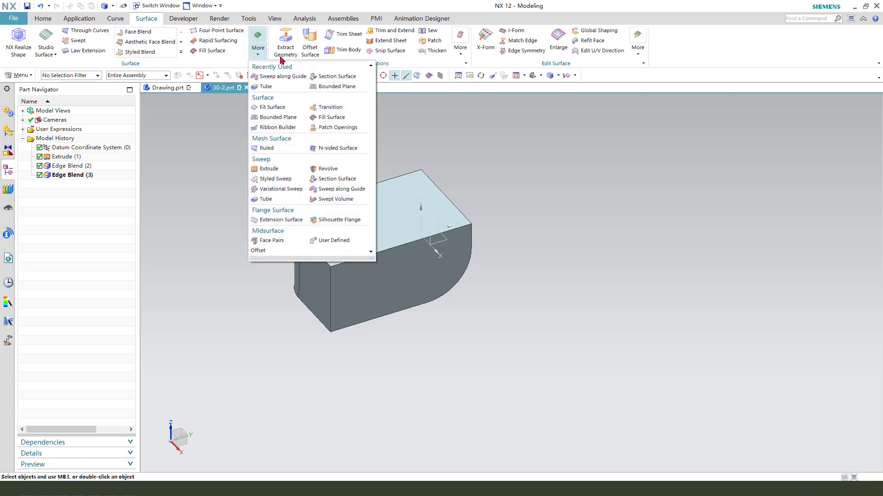
click(265, 87)
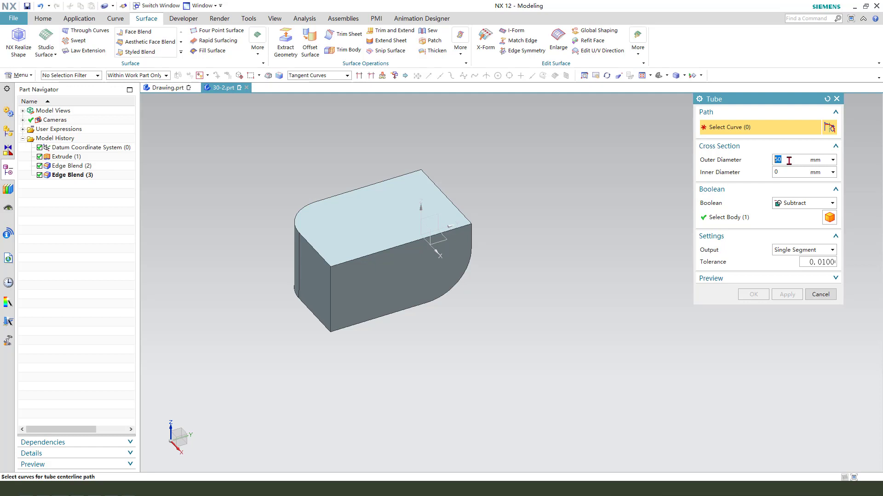
text(1)
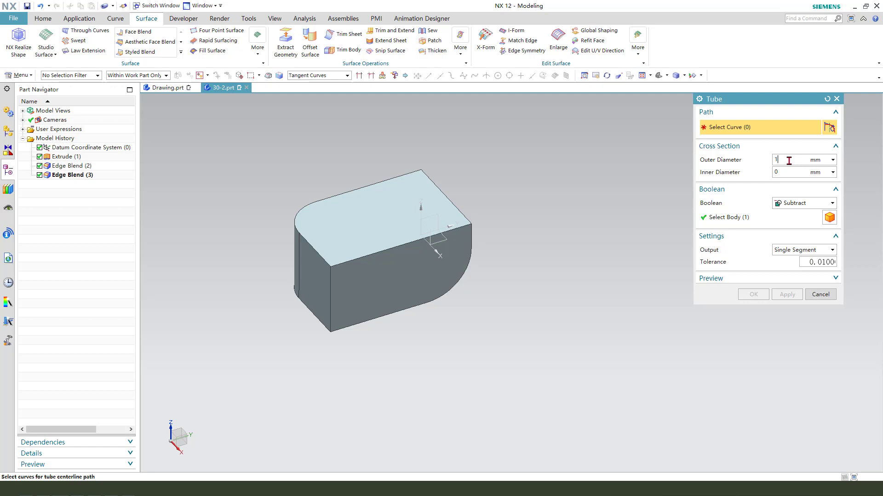
text(19)
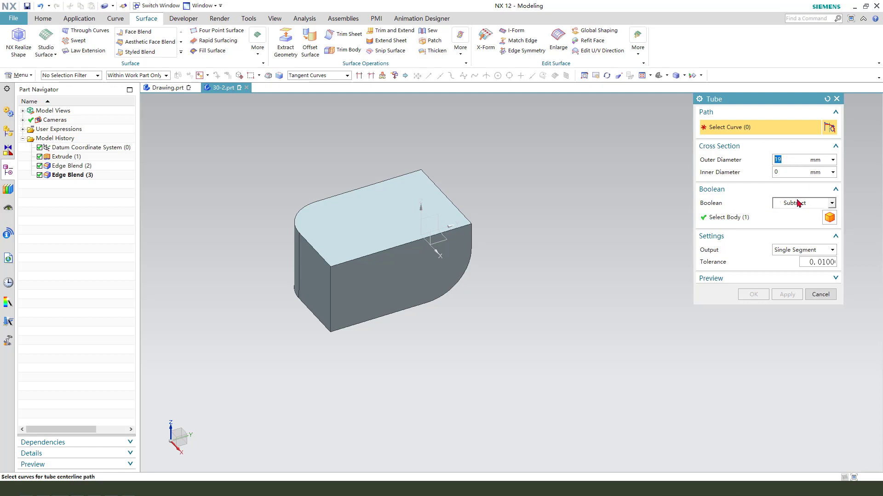
click(802, 203)
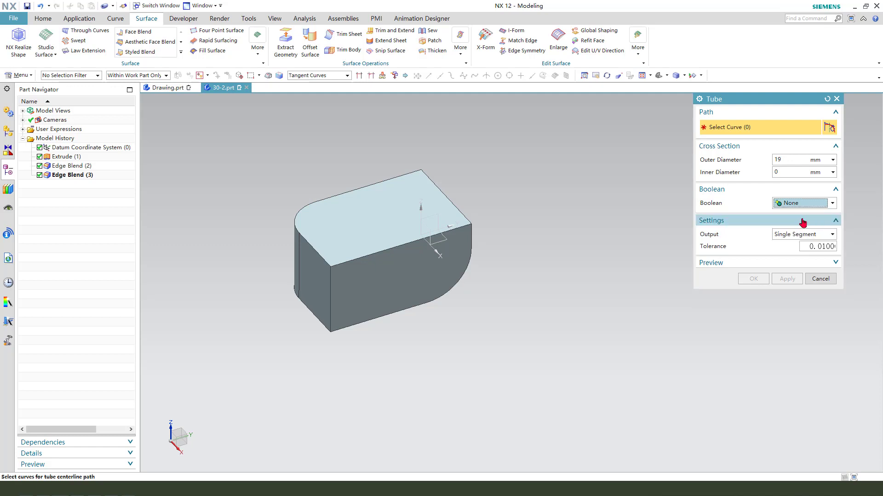
mouse_move(381, 236)
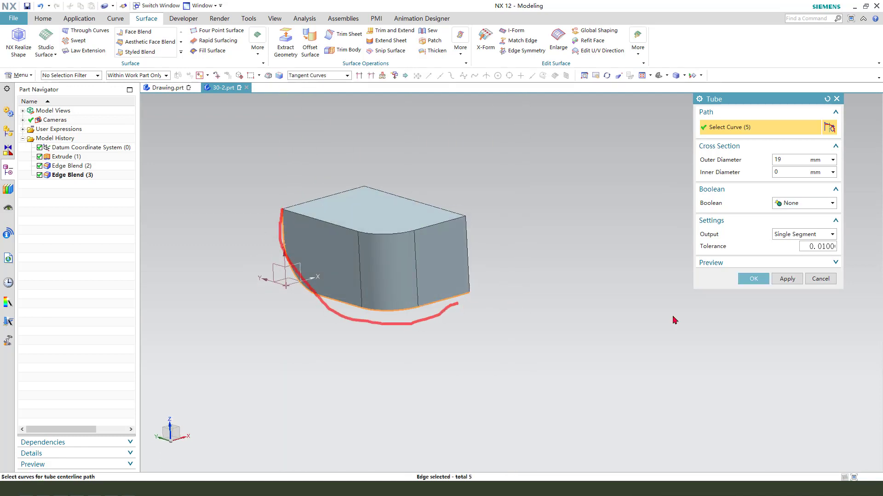
click(753, 279)
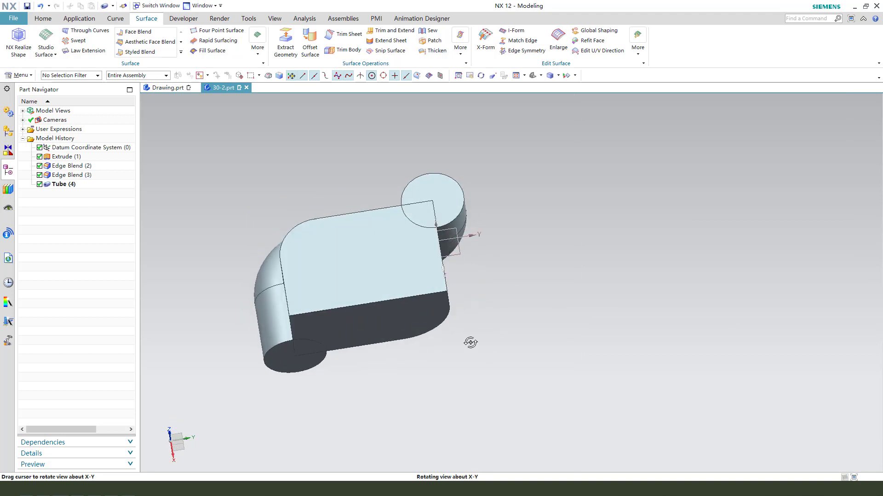
drag(470, 342, 344, 263)
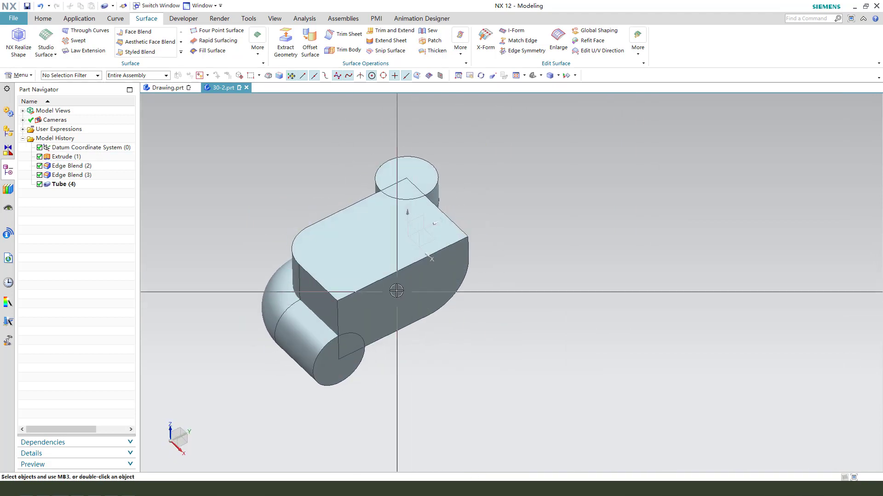
Hide the Extrude and Edge Blend block features and sketch on the tube's end face
click(63, 156)
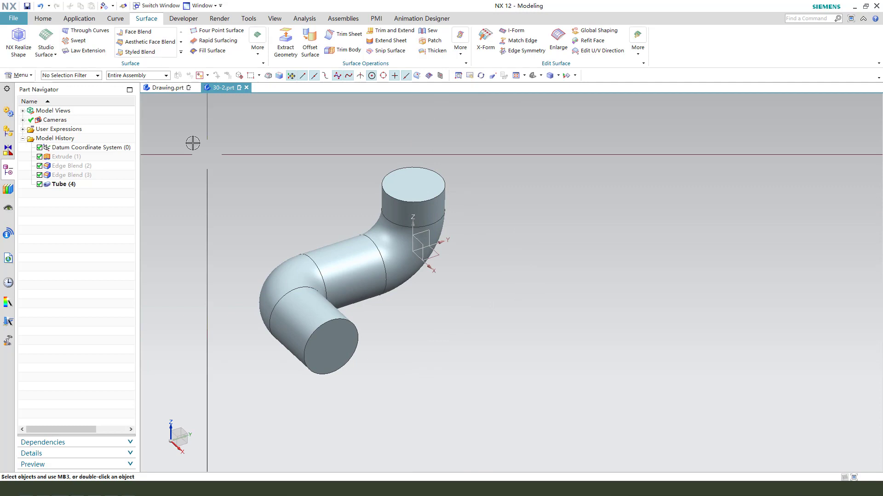
click(47, 18)
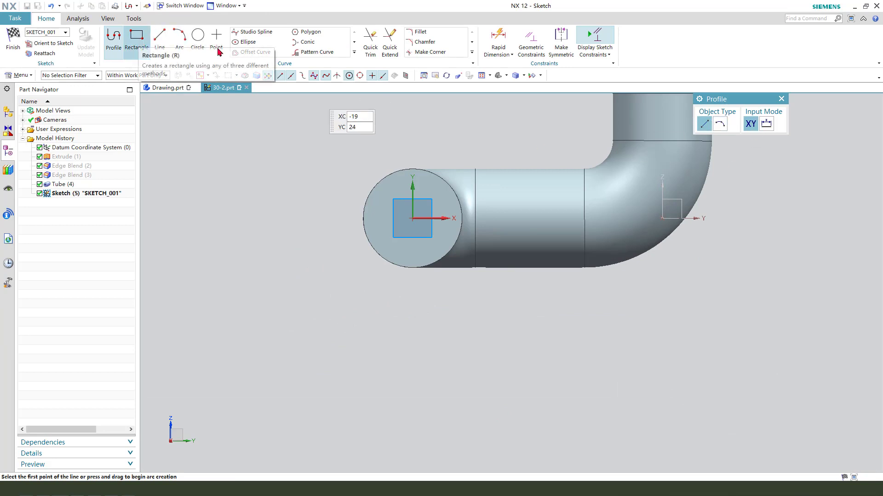
click(136, 38)
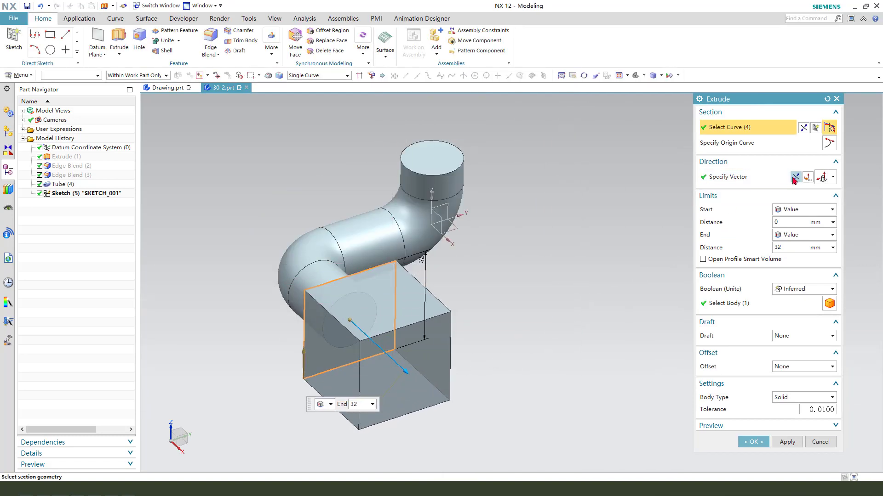
Unite the reversed first flange with the tube, then sketch a 42 mm square over the upper end
click(795, 177)
text(5)
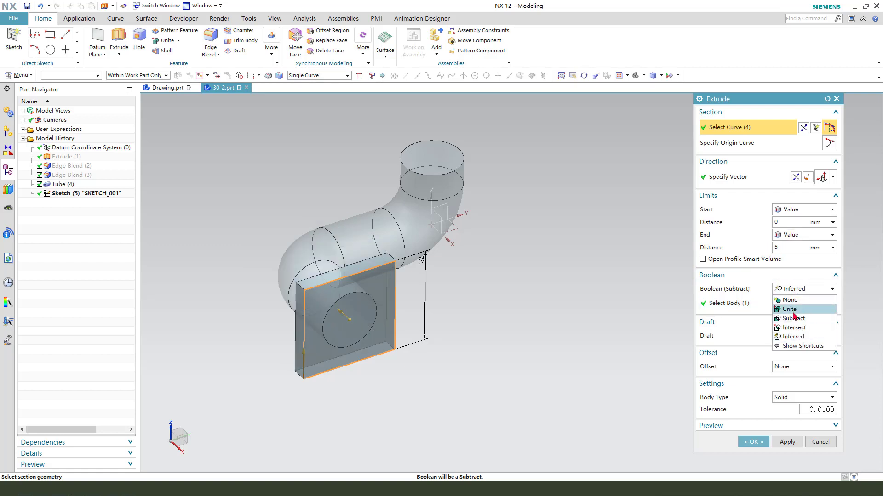
click(753, 441)
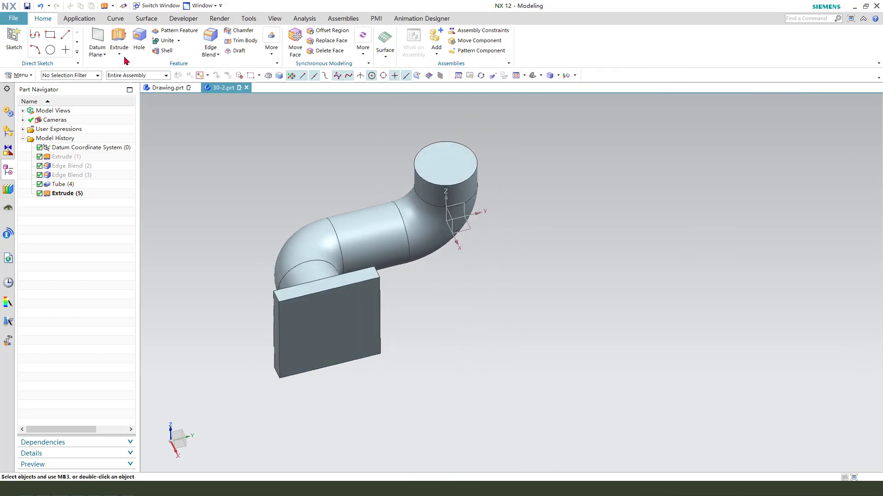
click(119, 36)
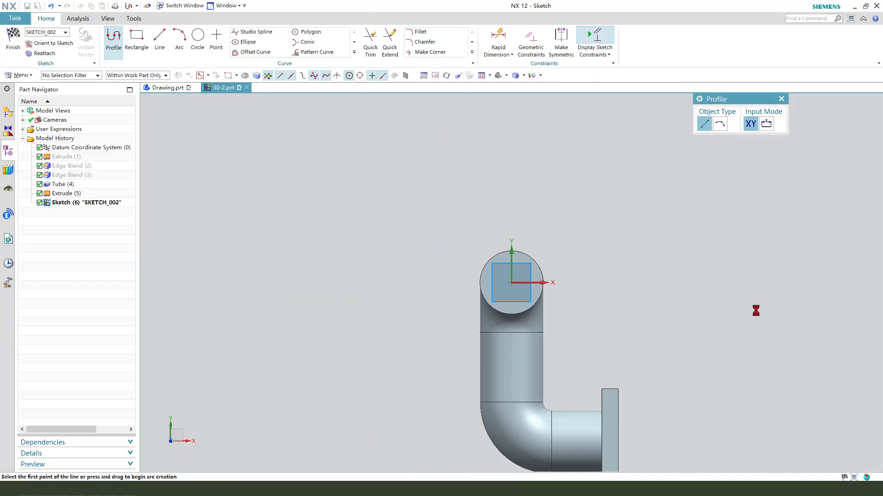
click(137, 40)
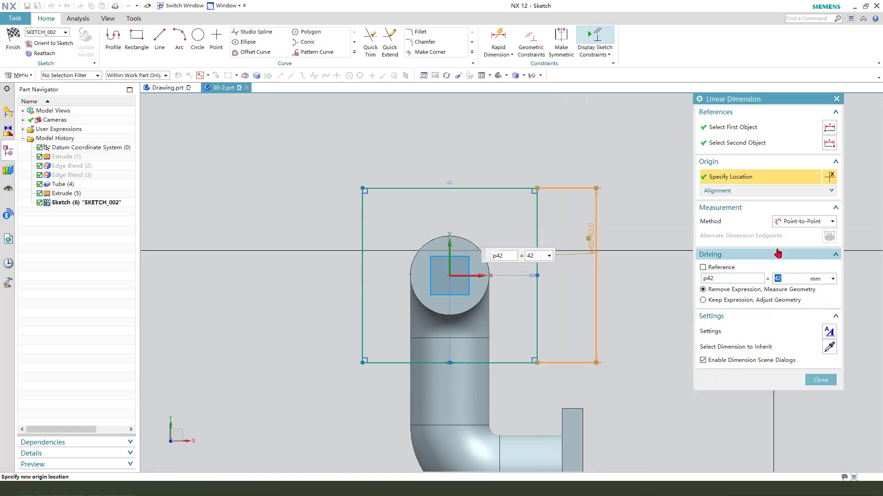
click(820, 379)
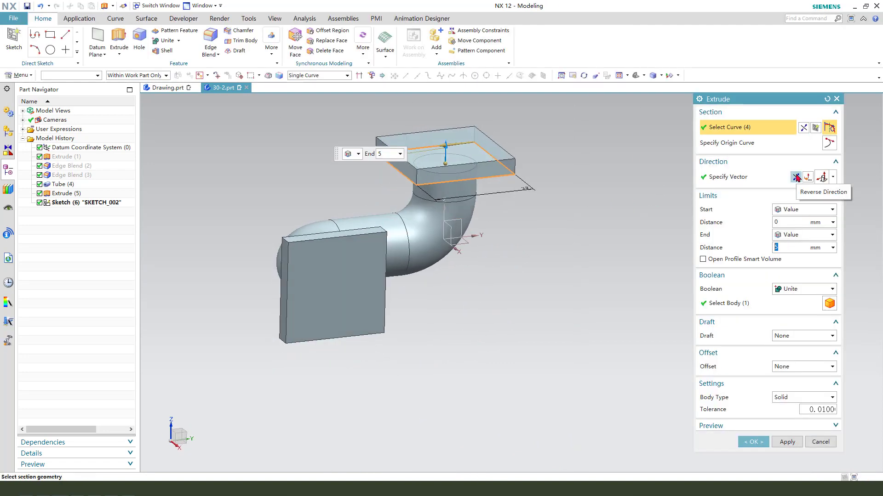
Reverse the extrusion direction of the upper 5 mm square flange
click(795, 177)
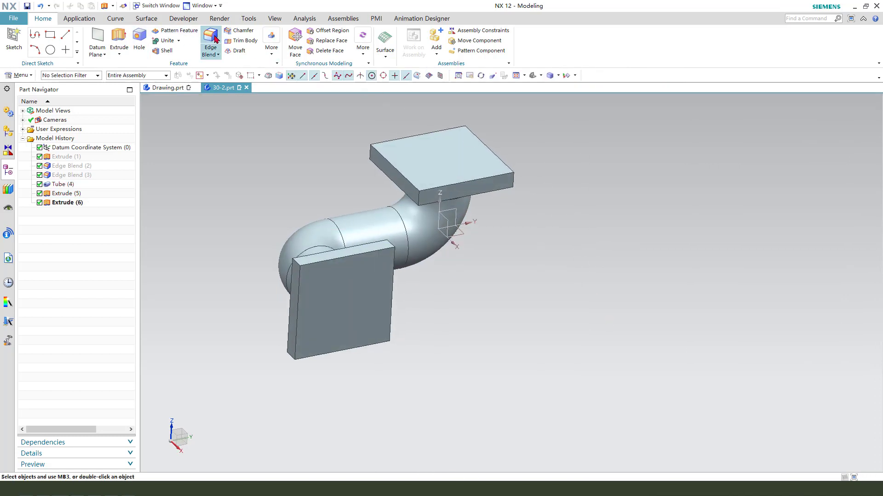
Blend the eight flange corner edges with a 5 mm radius
click(210, 38)
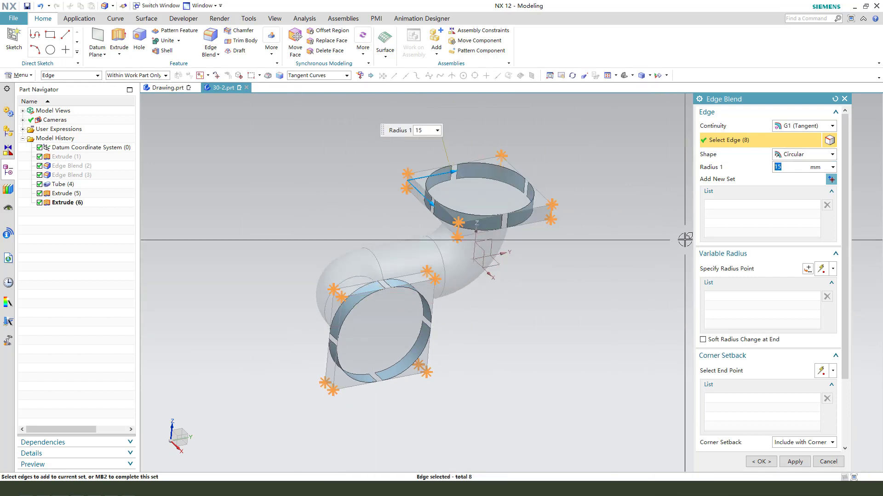
text(5)
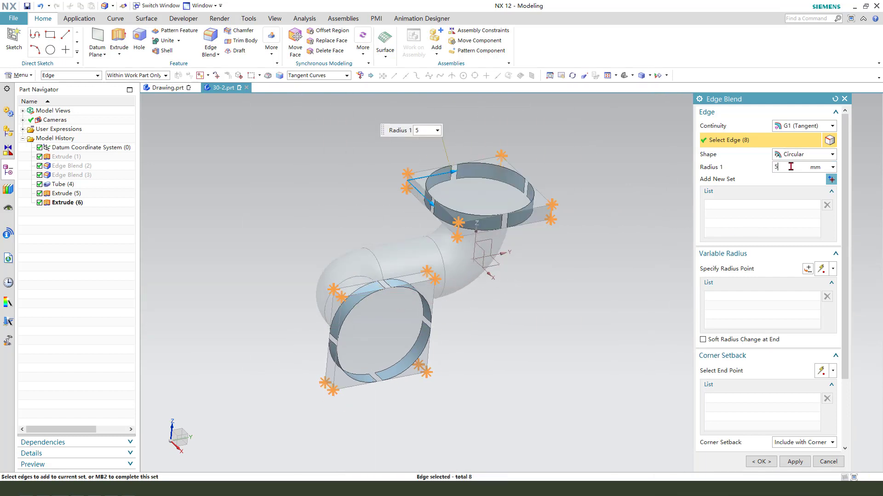
click(761, 461)
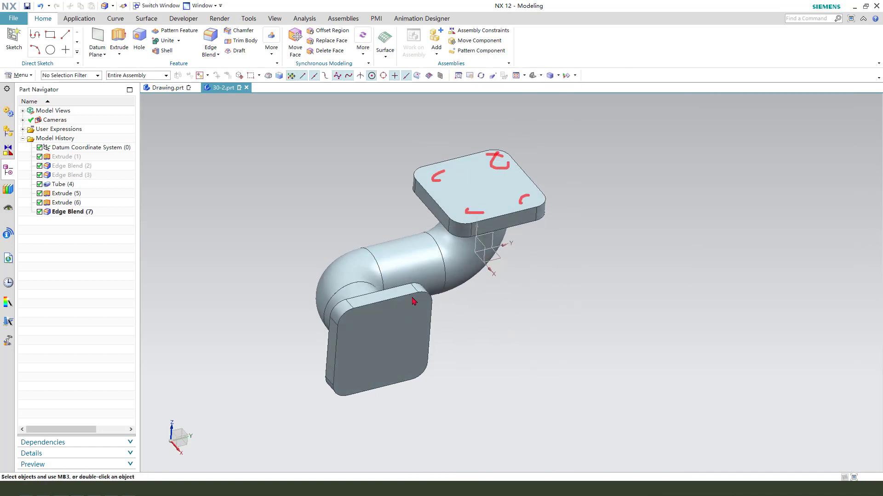
mouse_move(139, 36)
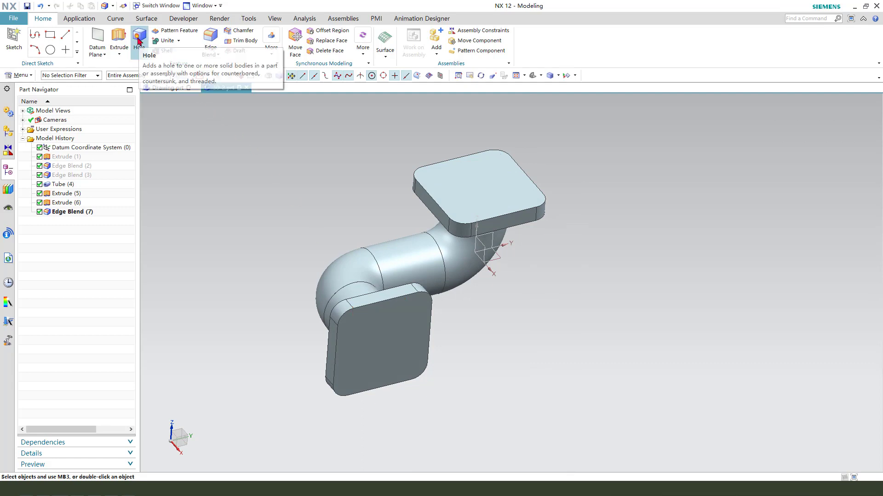
Place simple holes on the upper flange face, centred on its rounded corners
click(139, 36)
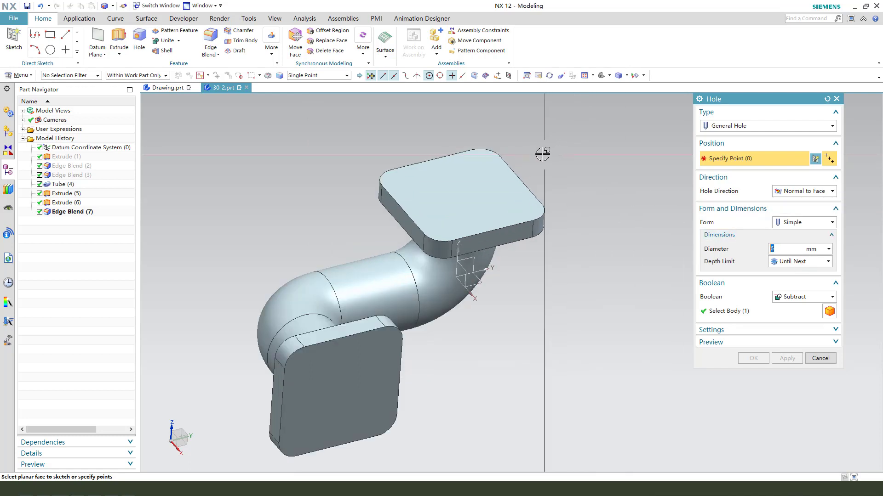
mouse_move(488, 153)
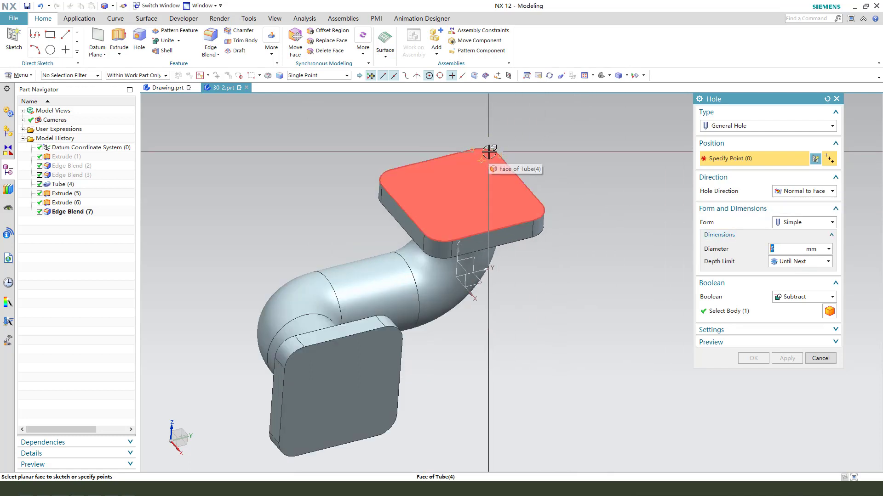
click(488, 151)
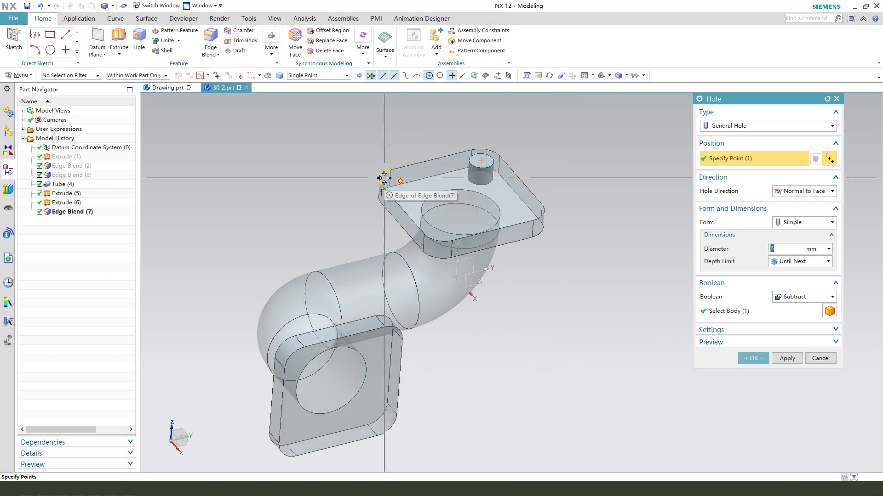
click(523, 209)
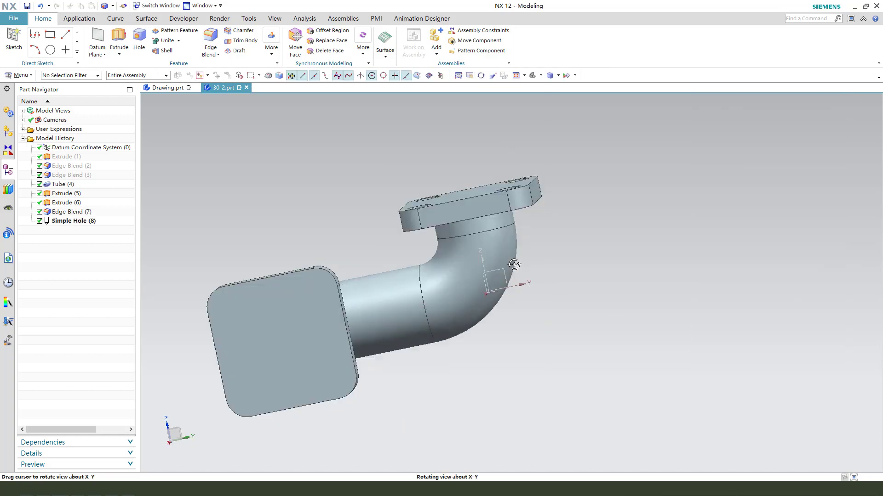
drag(514, 264, 483, 338)
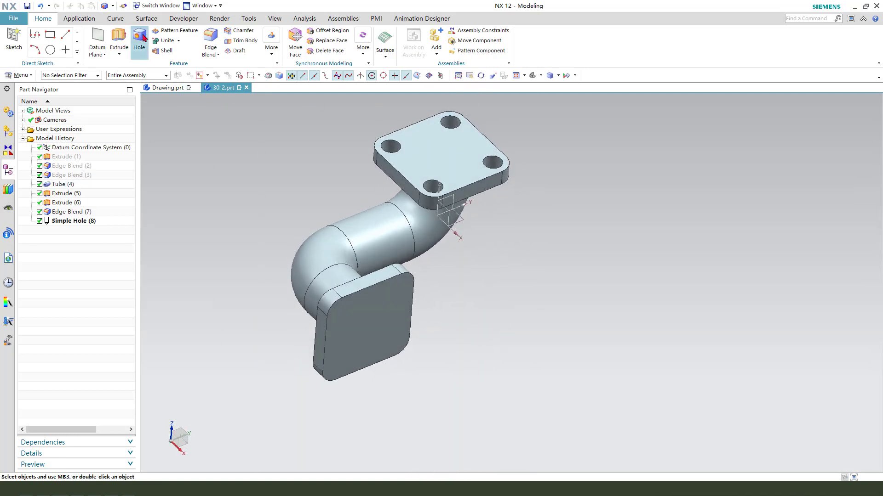
Drill four 6 mm Until Next bolt holes at the lower flange's corner arc centres
click(139, 37)
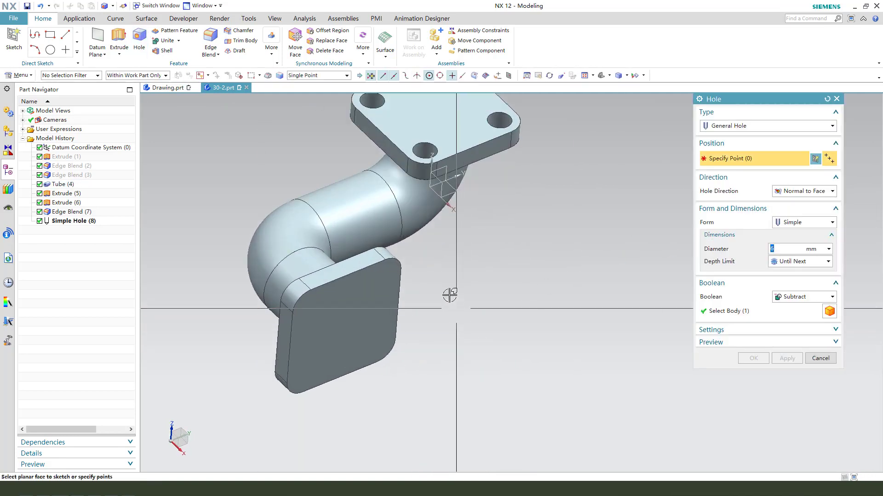
mouse_move(398, 261)
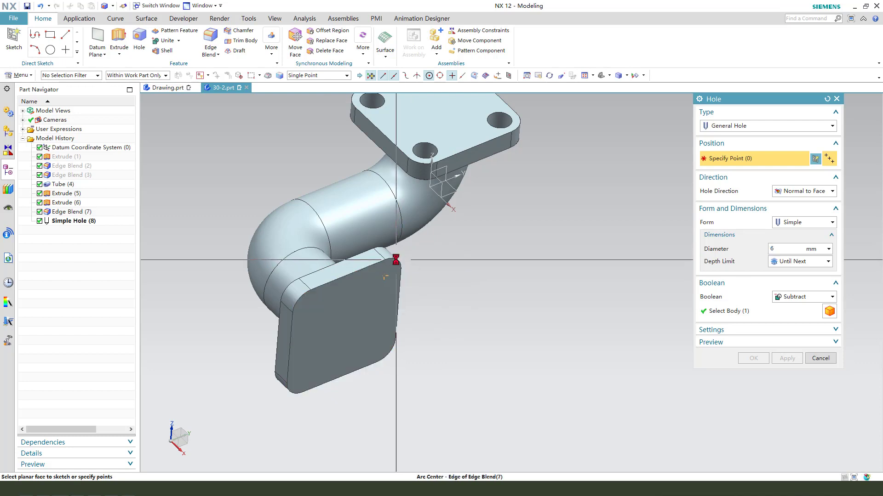
click(293, 402)
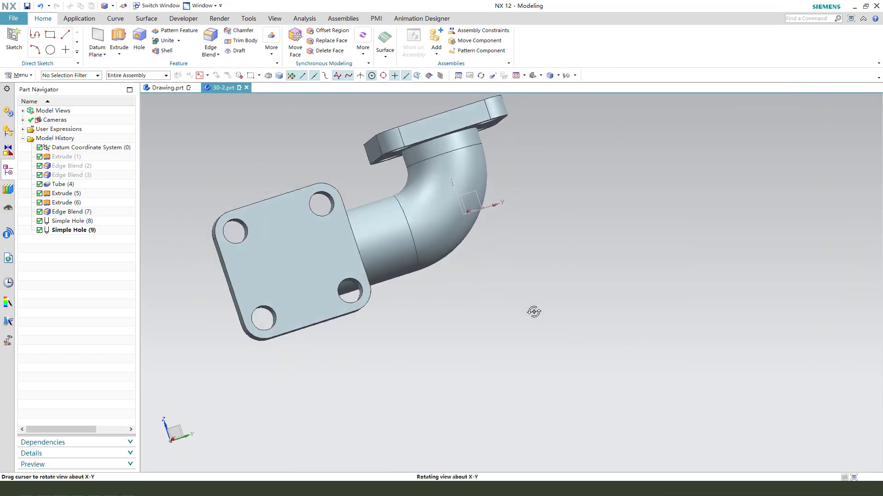
drag(533, 311, 489, 377)
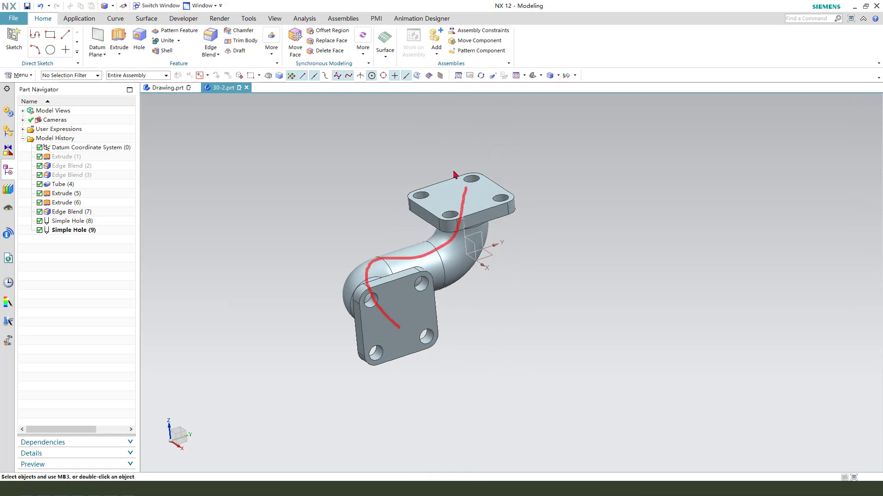
mouse_move(520, 239)
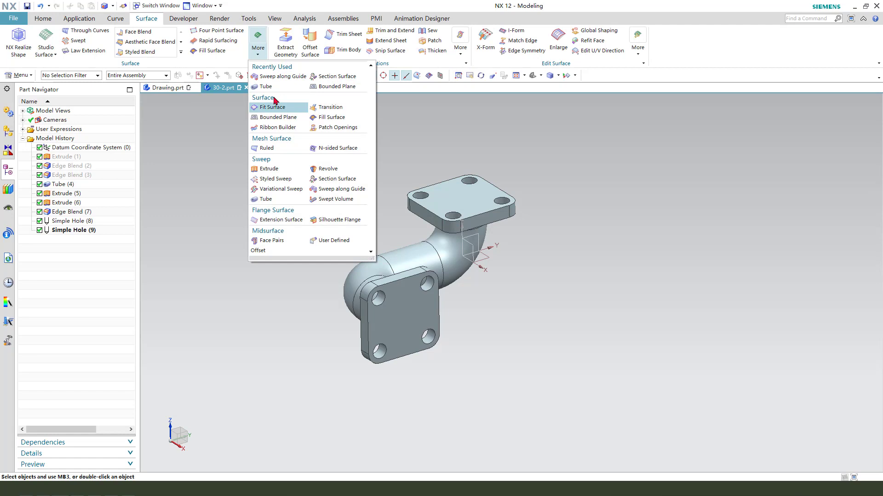
Sweep an 11 mm solid Tube along the pipe centreline, subtracting it from the body
click(262, 86)
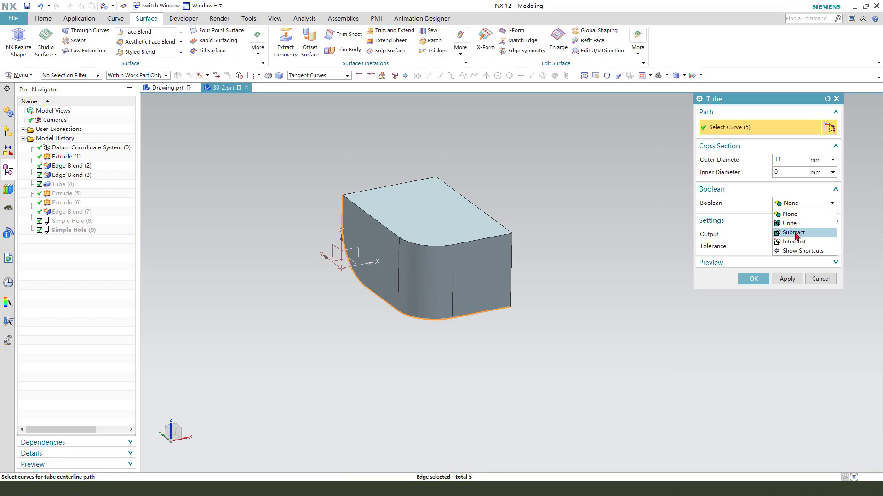
click(794, 232)
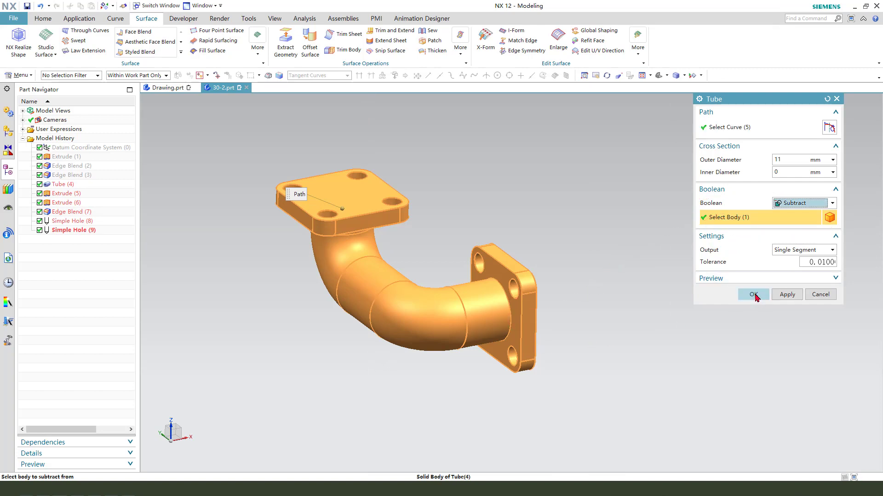
click(753, 294)
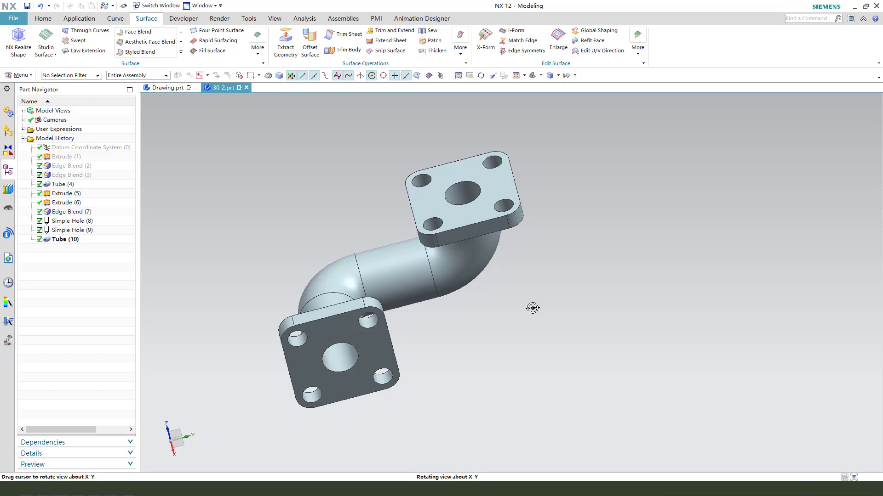
Colour the pipe body green and its 16 bolt-hole and corner faces red
drag(531, 308, 554, 312)
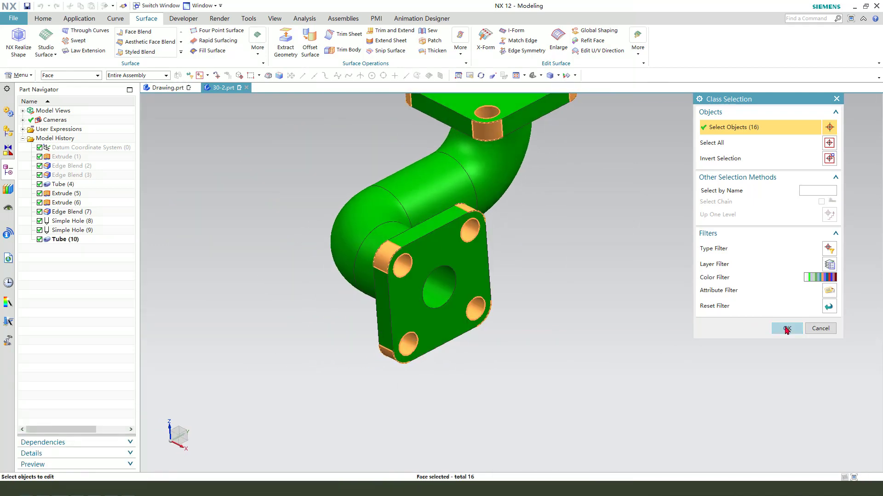
click(787, 328)
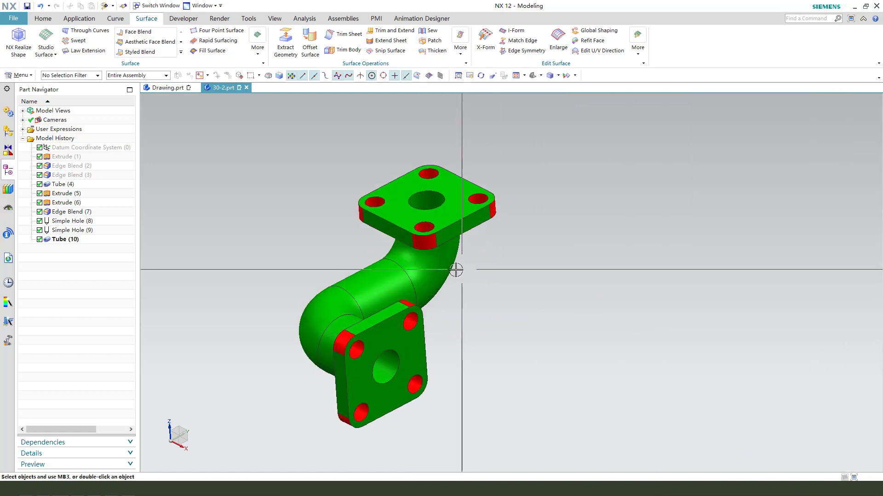
drag(456, 270, 411, 258)
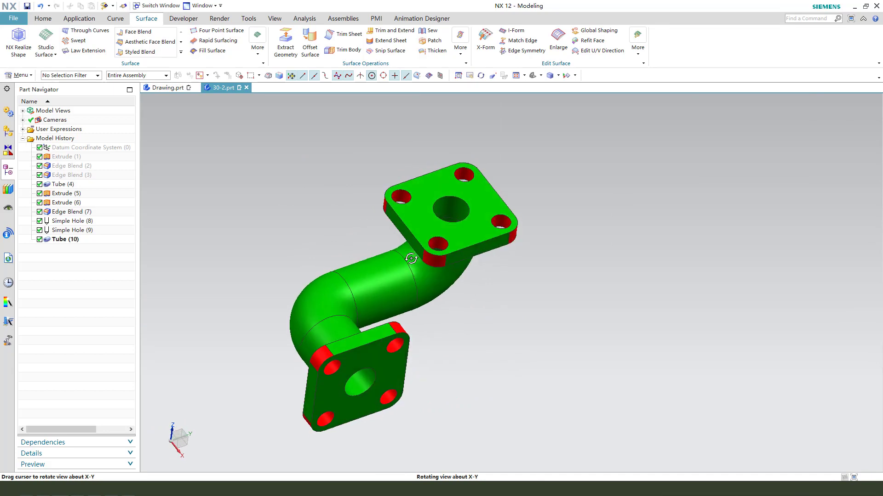
drag(411, 258, 397, 208)
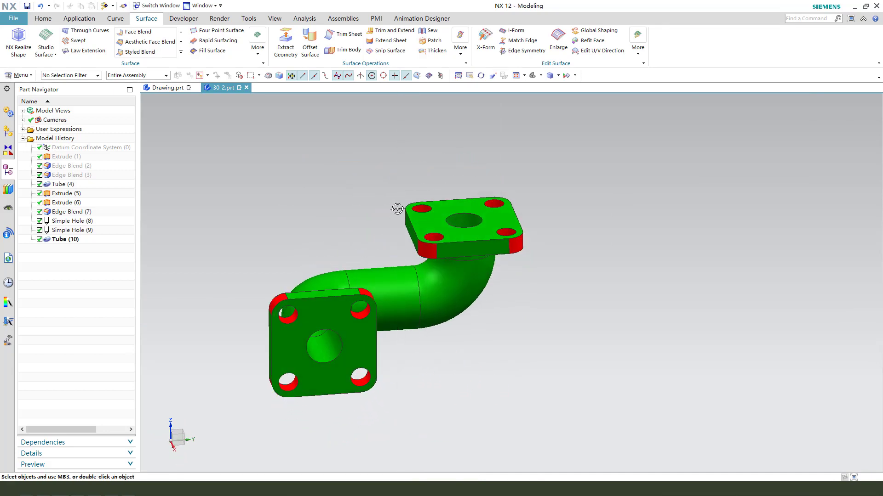
drag(400, 208, 419, 273)
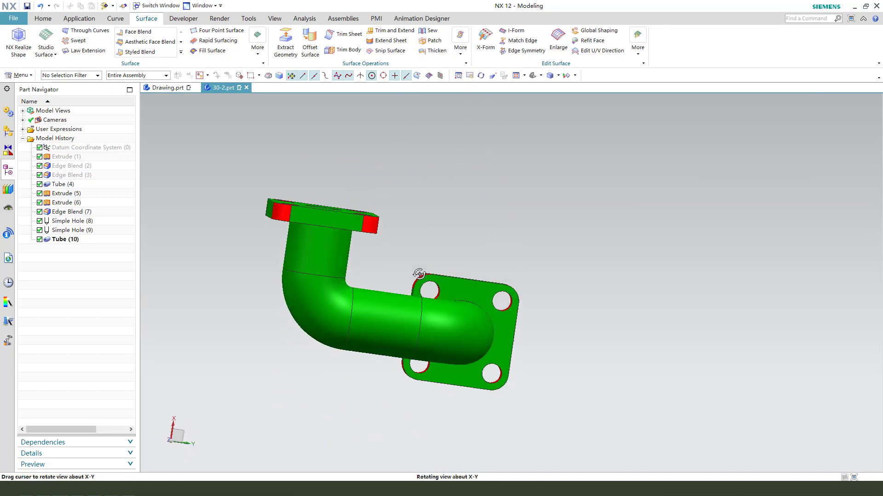
drag(420, 273, 437, 372)
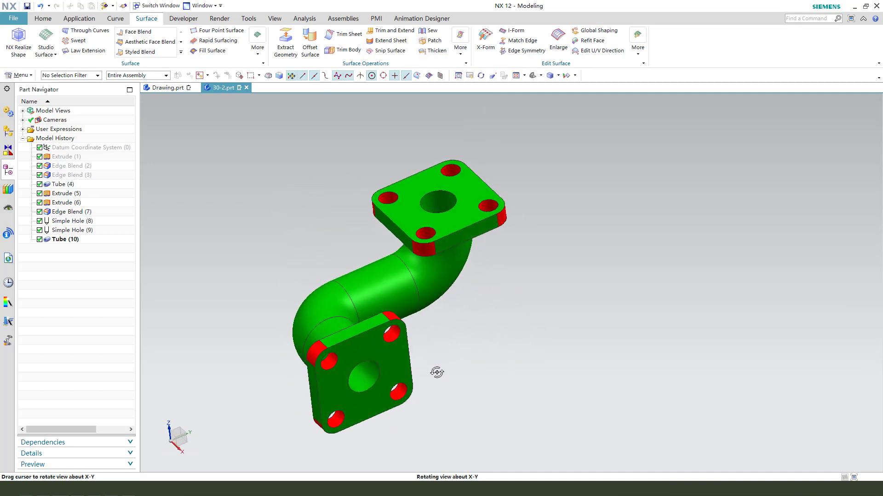
drag(437, 371, 469, 303)
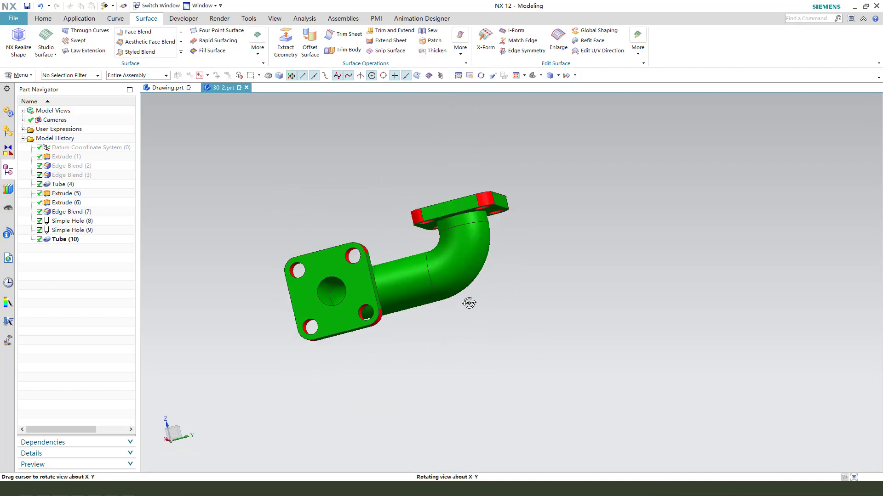
drag(468, 302, 438, 273)
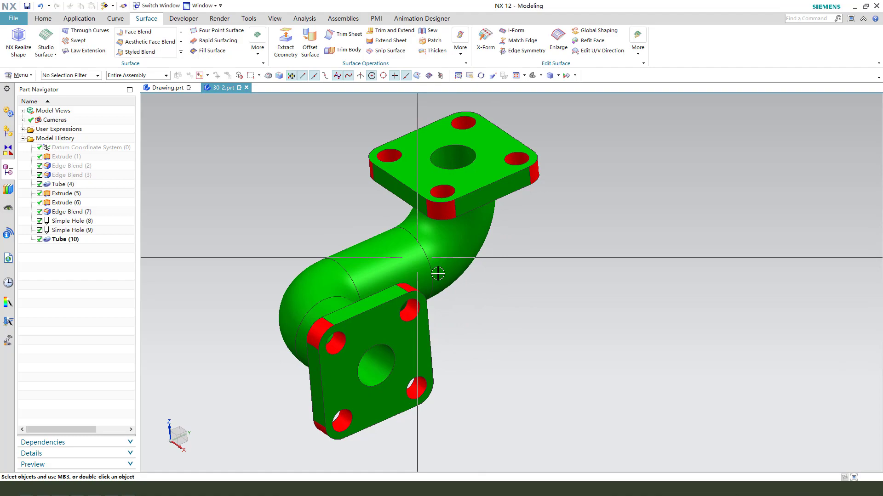